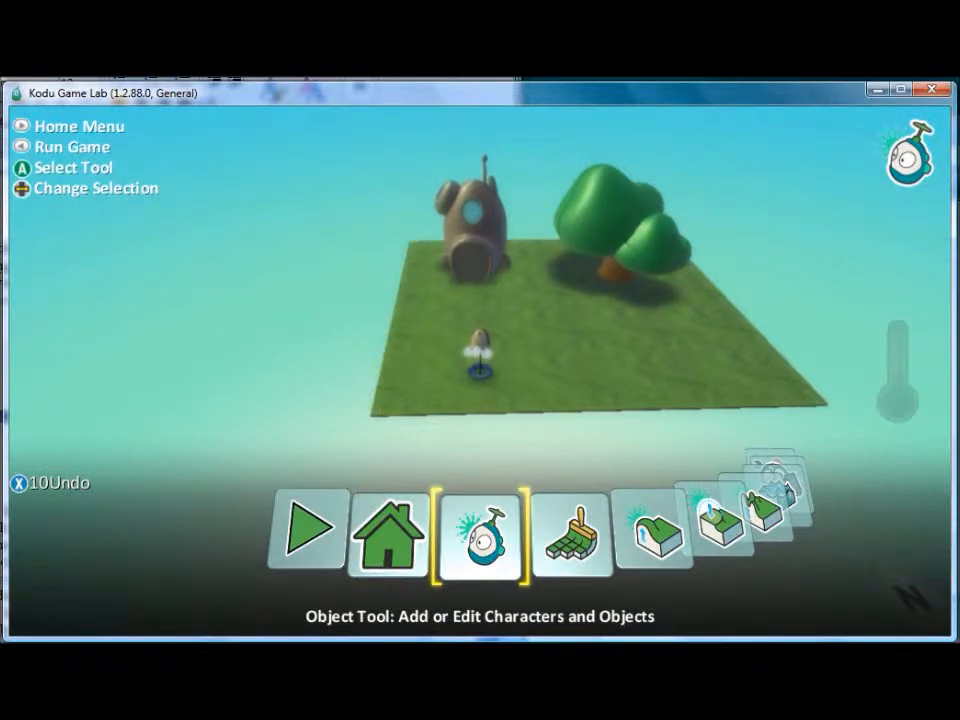
# Open the World Settings list for the current Kodu level
pyautogui.click(573, 530)
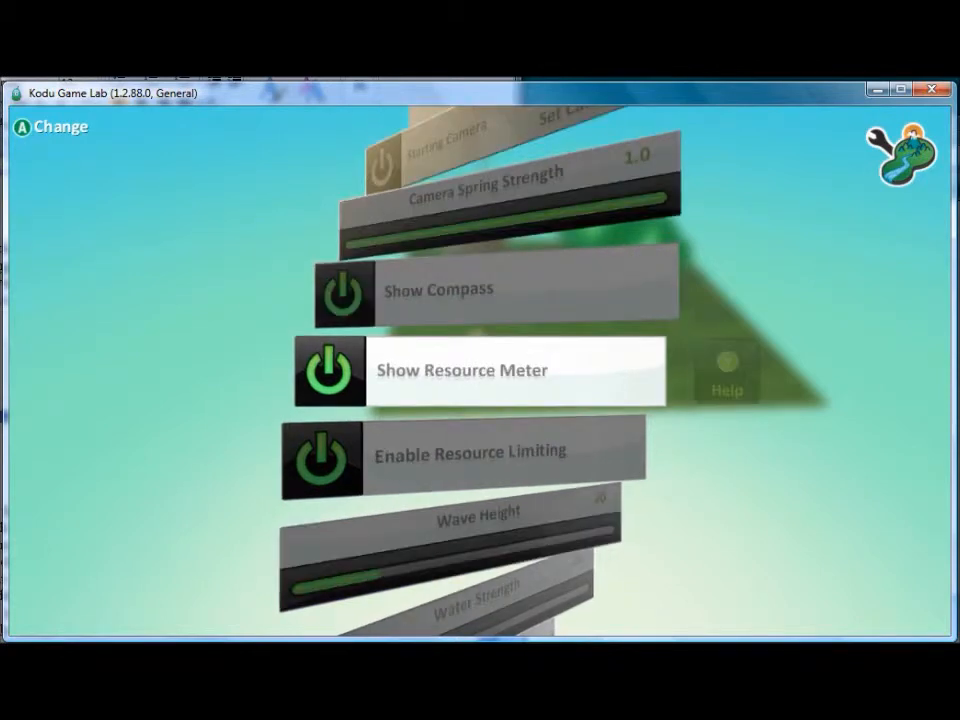
pyautogui.scroll(-3)
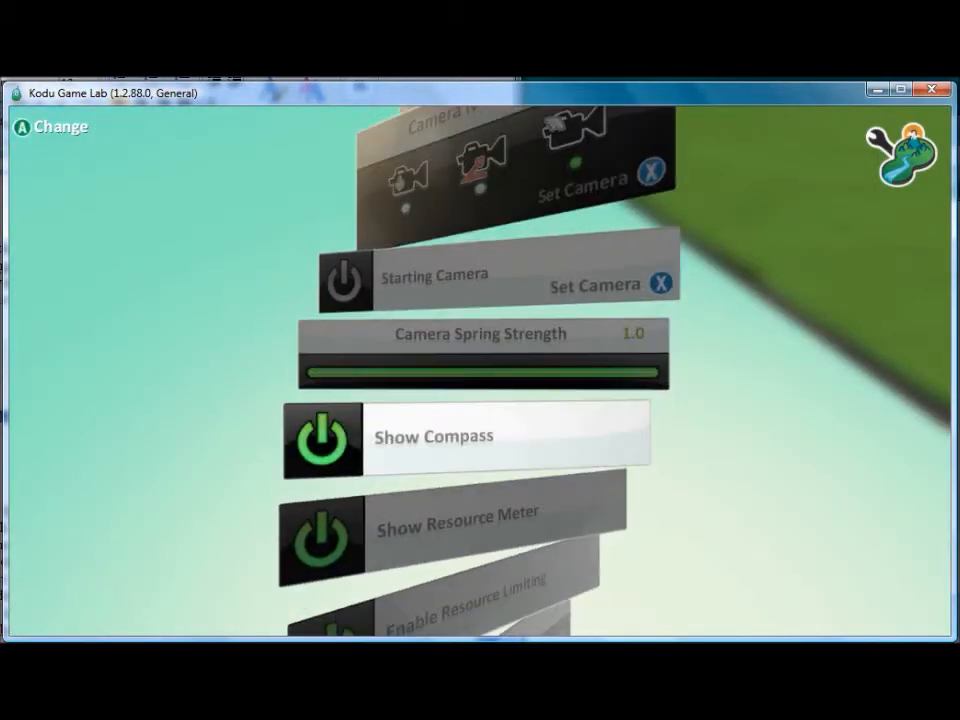
# Choose sky 16 and Venus lighting in the world settings
pyautogui.scroll(-3)
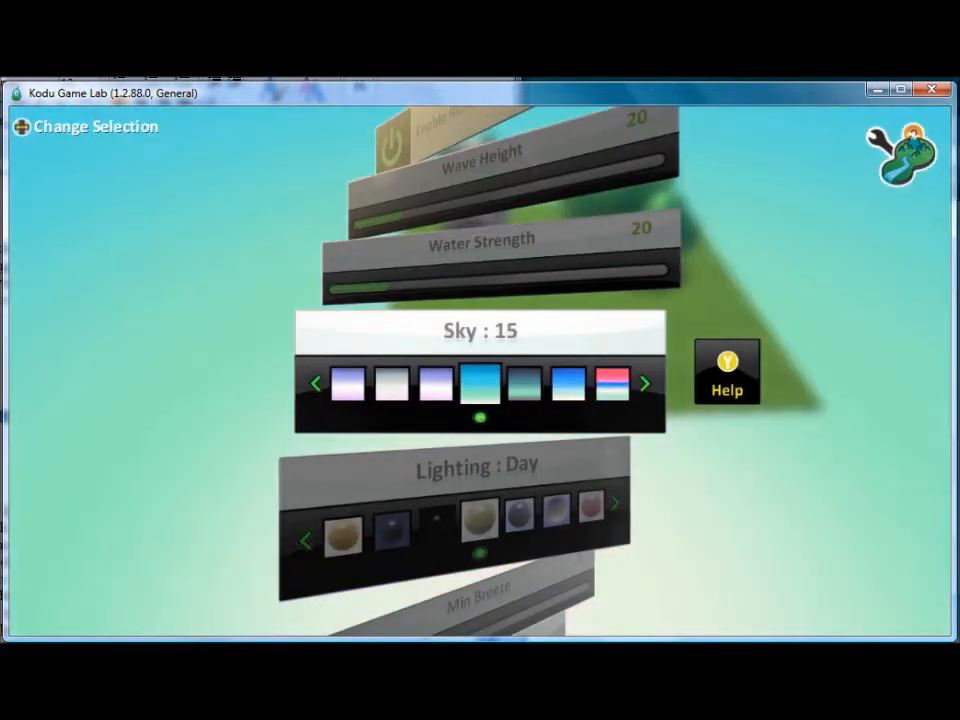
pyautogui.click(645, 384)
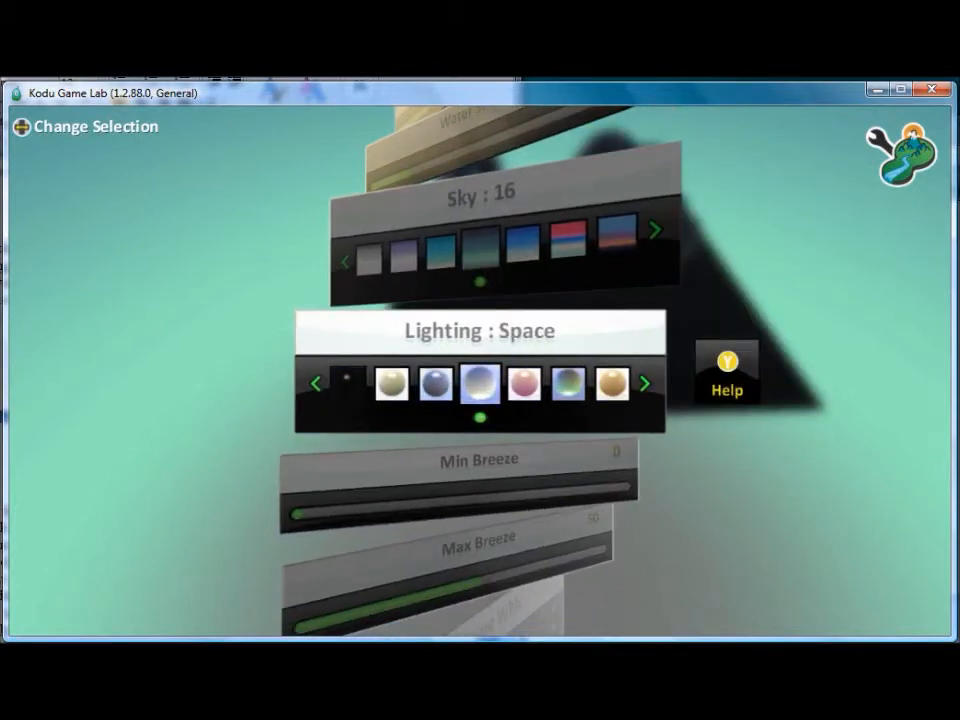
pyautogui.click(645, 384)
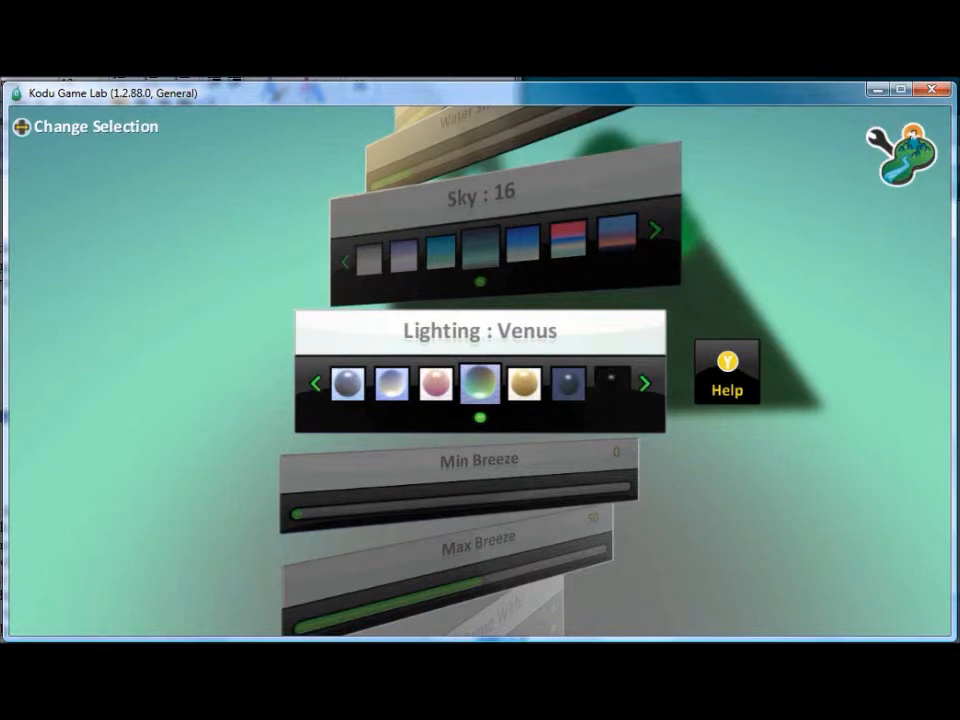